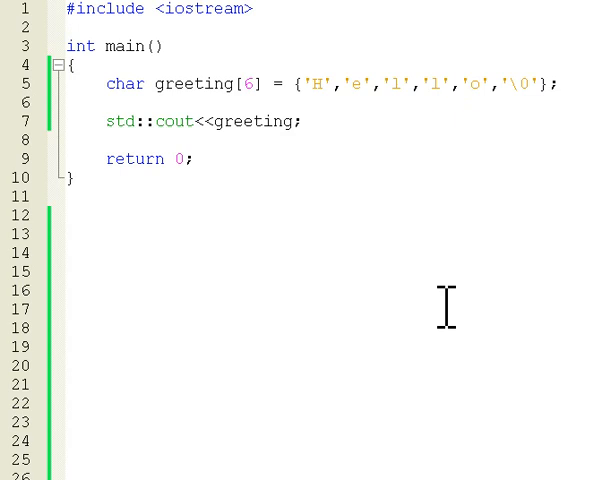
mouse_move(310, 110)
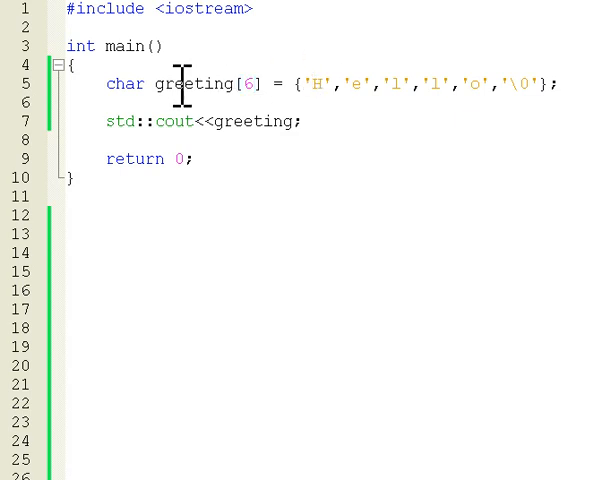
Step: Highlight the char type keyword and the array name greeting in the declaration
double_click(121, 84)
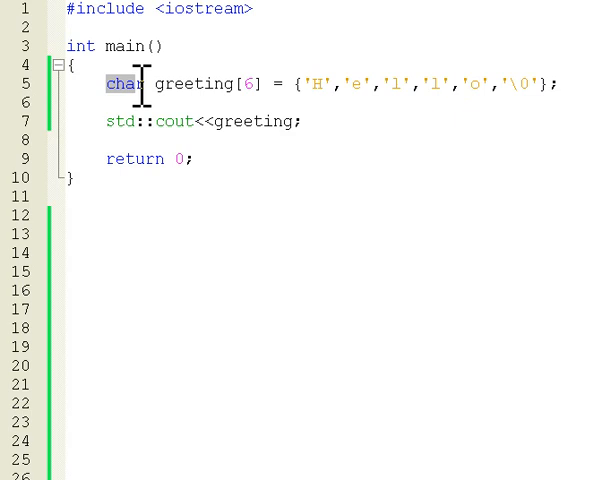
mouse_move(215, 88)
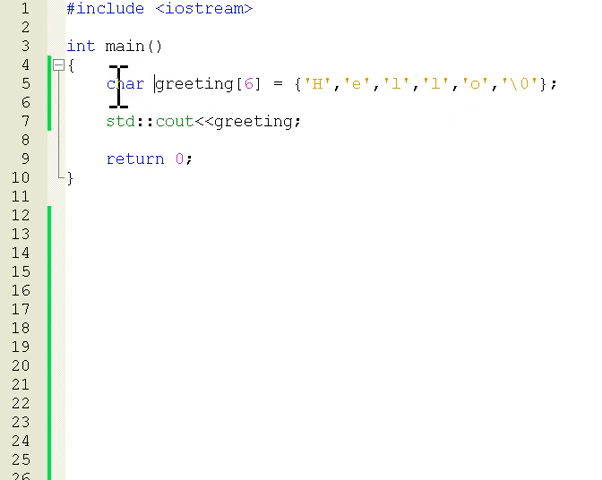
mouse_move(177, 84)
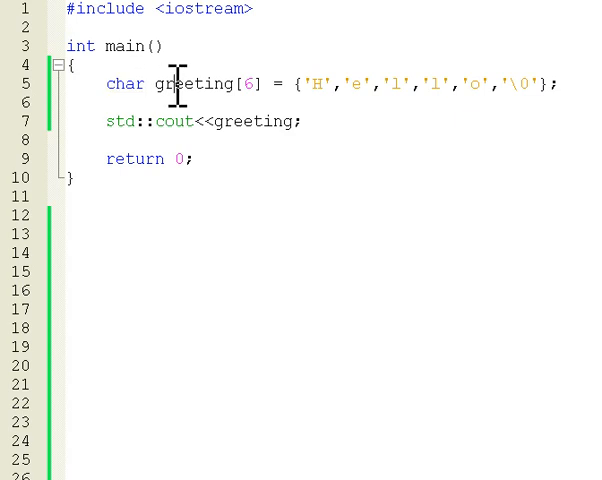
double_click(124, 84)
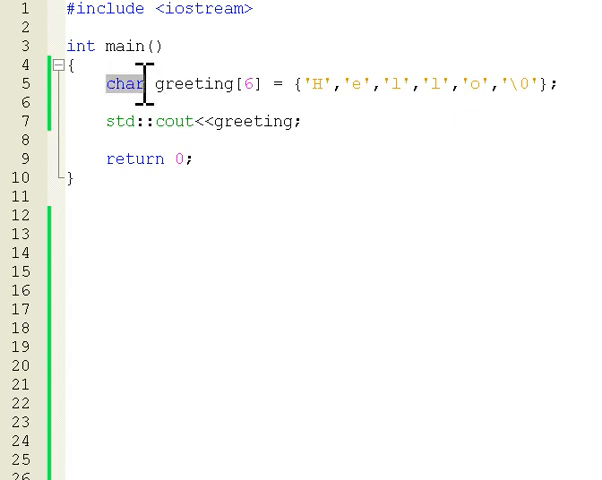
double_click(185, 84)
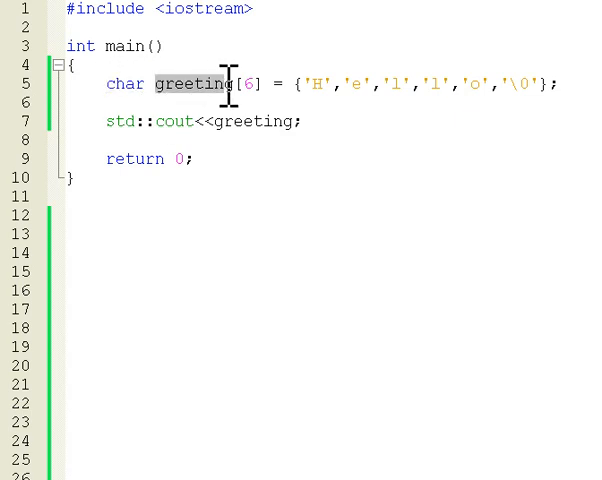
double_click(248, 120)
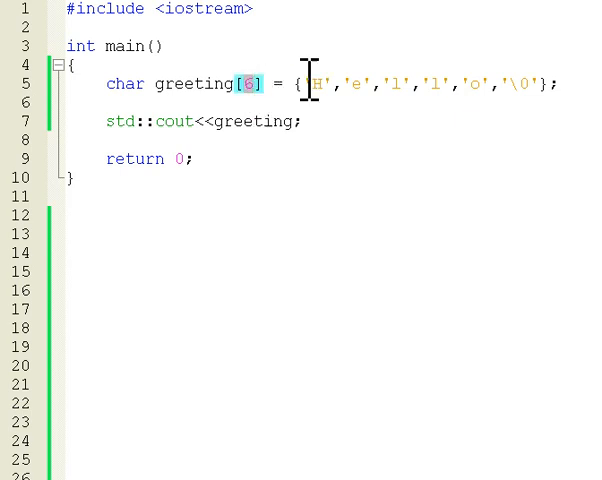
Step: Highlight the initializer characters like 'H', then scroll the ASCII table's NUL row
left_click_drag(312, 84, 440, 84)
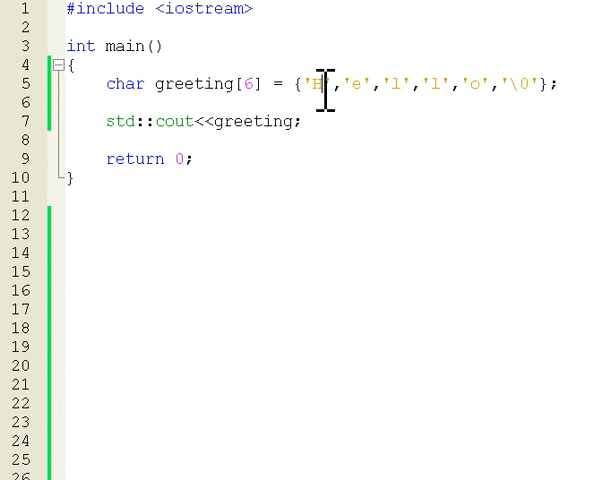
double_click(323, 84)
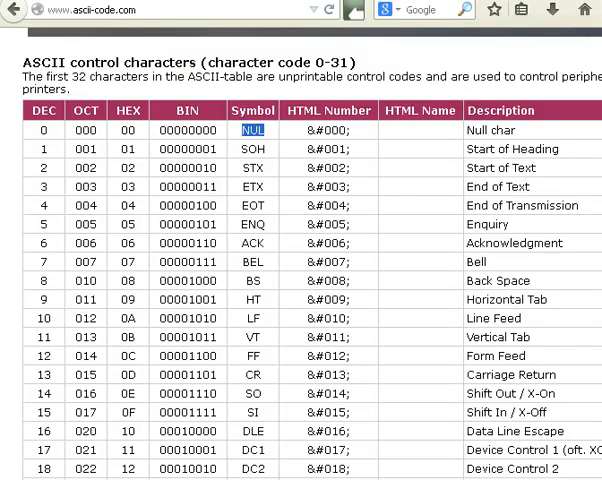
scroll("up", 3)
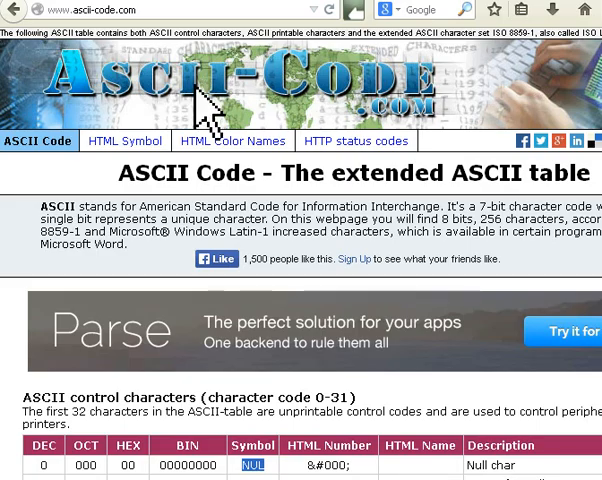
scroll("down", 3)
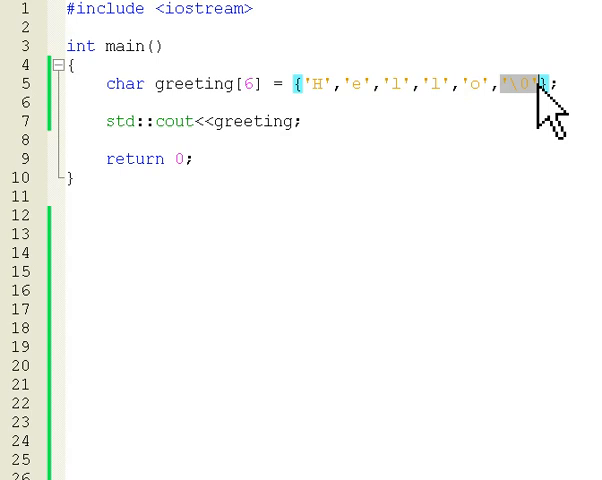
left_click(343, 84)
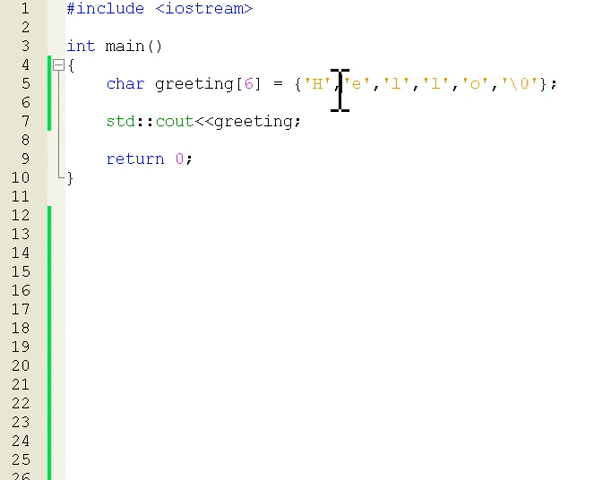
left_click_drag(308, 84, 548, 84)
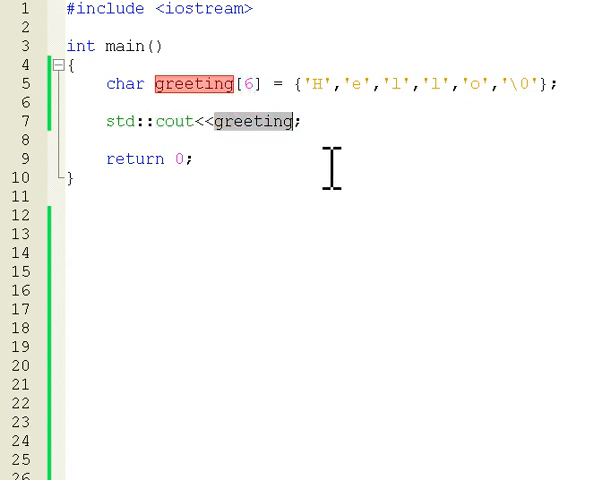
mouse_move(178, 127)
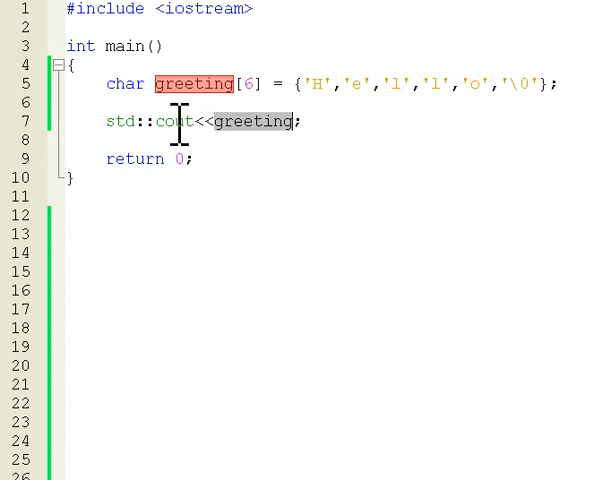
left_click(300, 83)
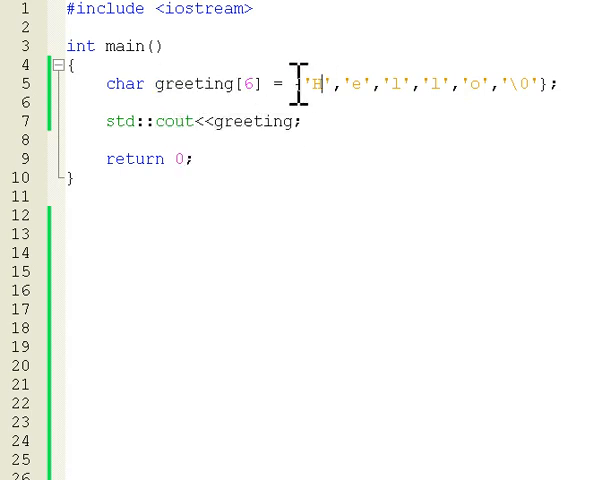
double_click(320, 84)
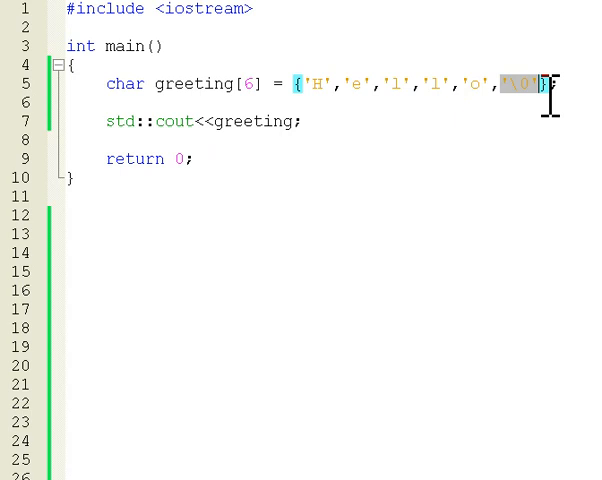
mouse_move(382, 84)
type("\\0")
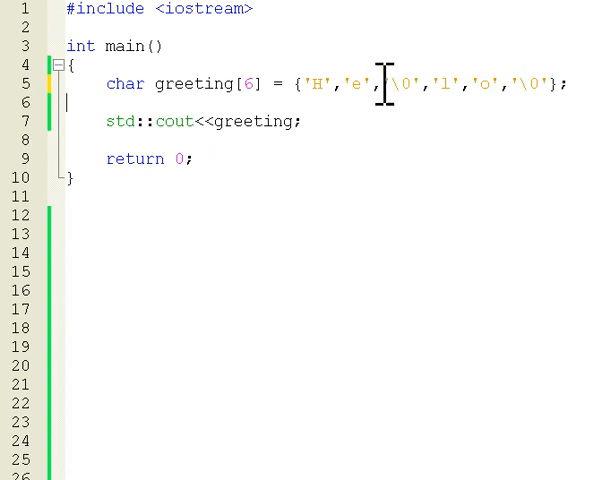
Step: Point out the embedded '\0' in greeting's third position, then reselect it to revert
double_click(400, 83)
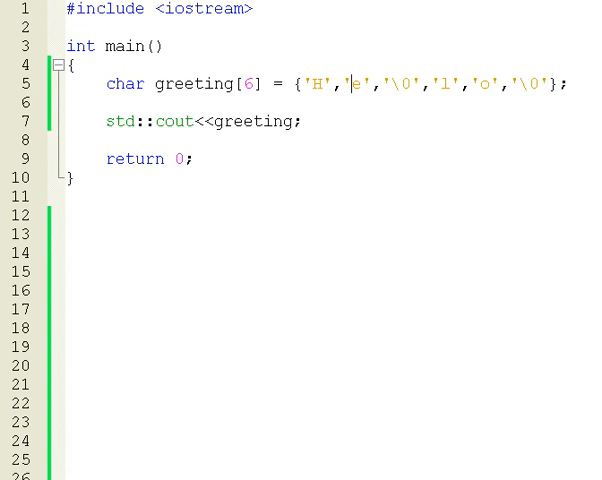
mouse_move(348, 84)
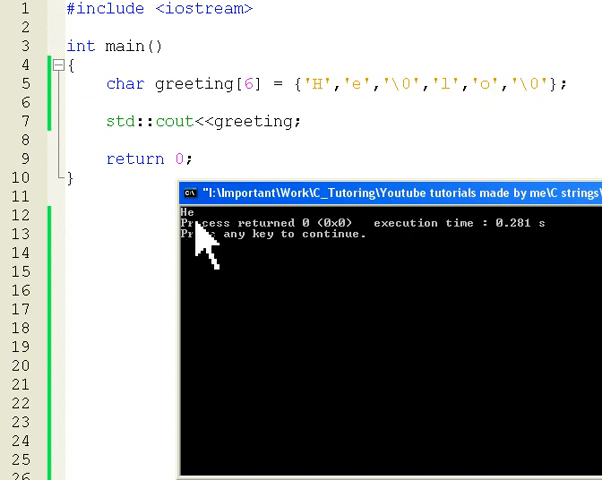
mouse_move(391, 82)
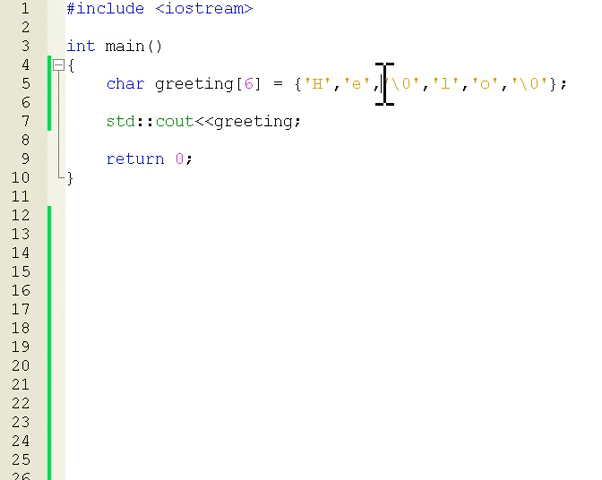
double_click(400, 83)
type("l")
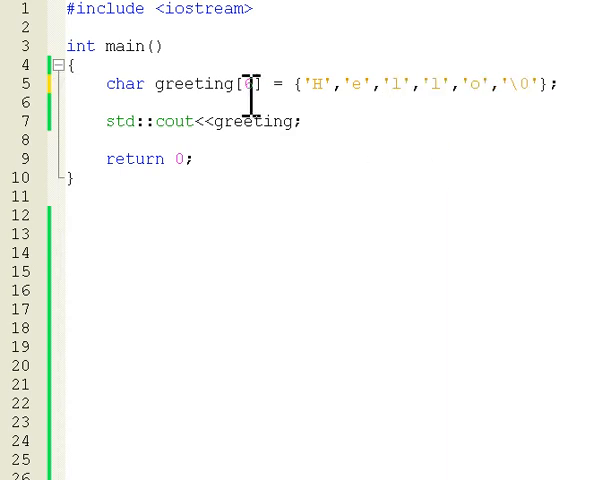
Step: Restore 'l' as the third character and remove 6 from greeting's size brackets
type("6")
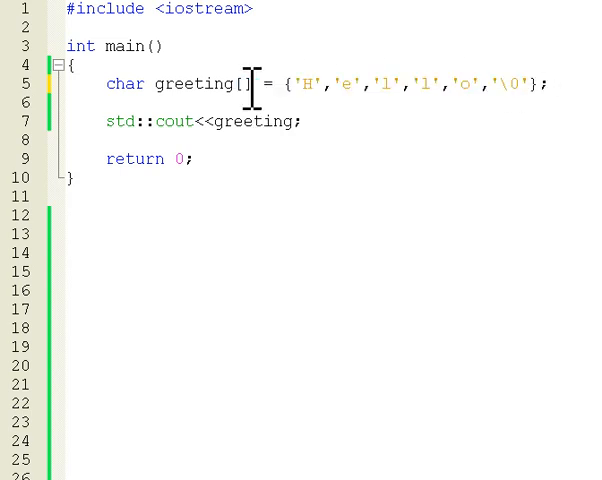
mouse_move(497, 223)
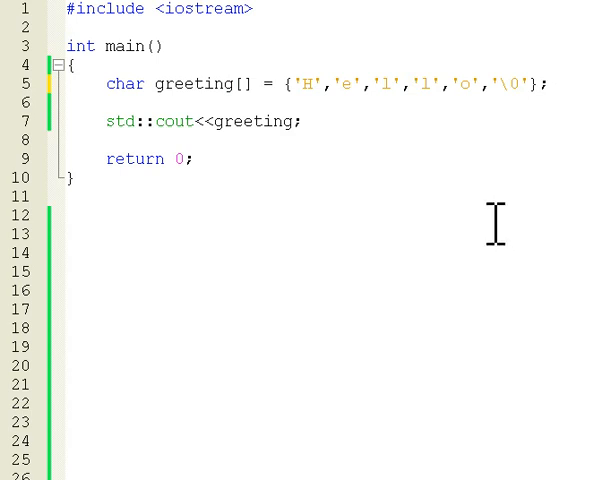
scroll("down", 3)
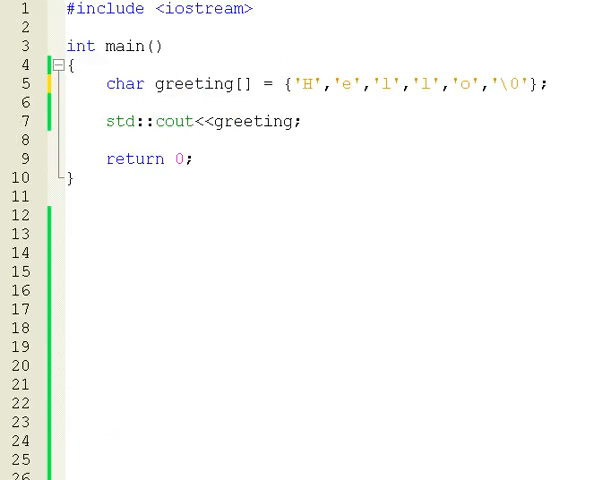
key("Return")
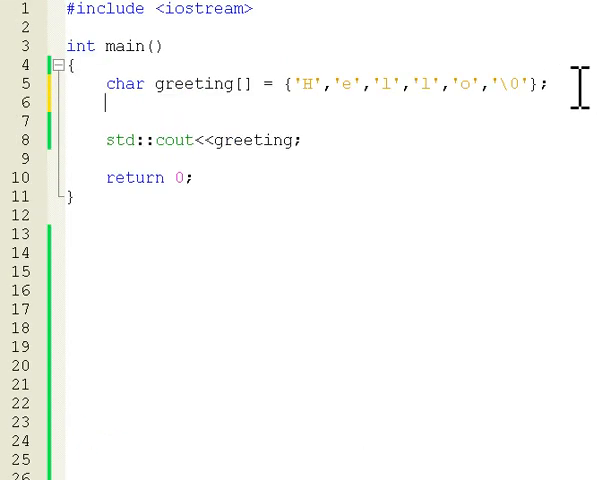
type("char greeting[] = \"Hello\";")
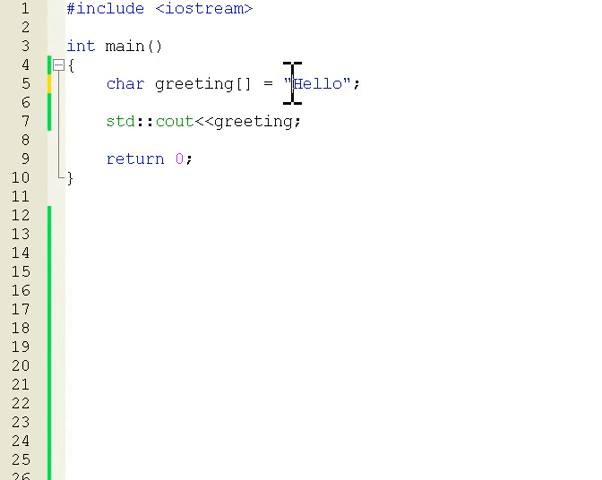
double_click(315, 83)
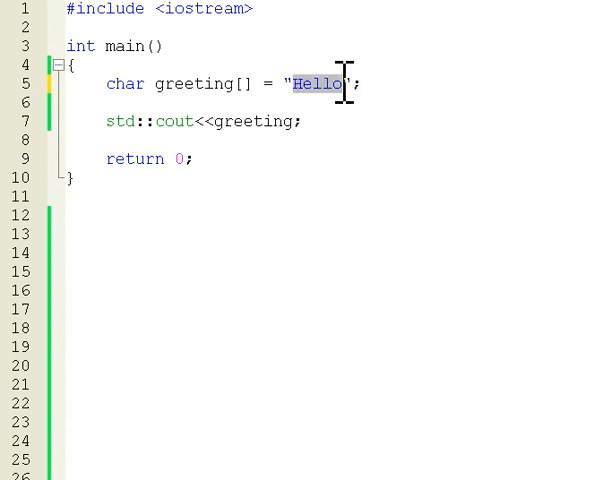
mouse_move(355, 125)
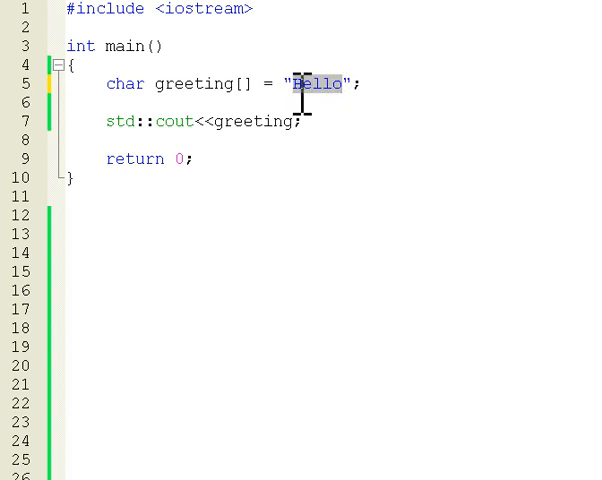
left_click(343, 84)
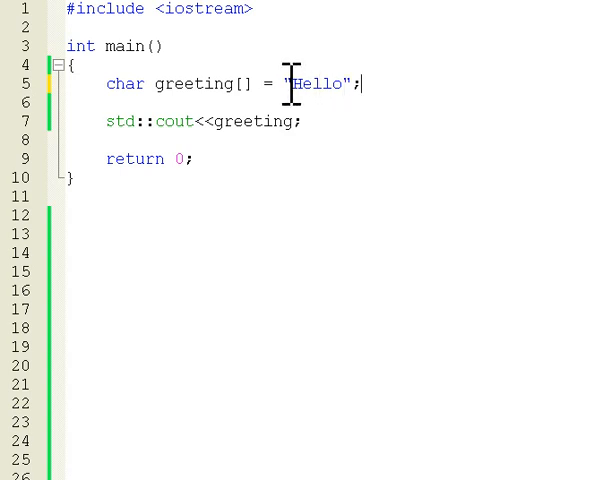
mouse_move(170, 130)
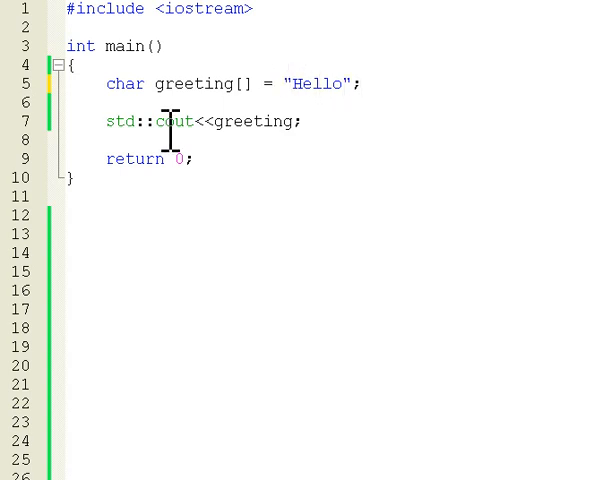
double_click(140, 121)
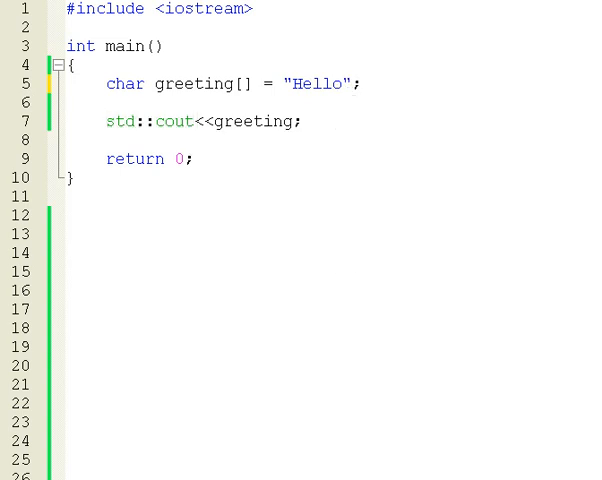
mouse_move(280, 280)
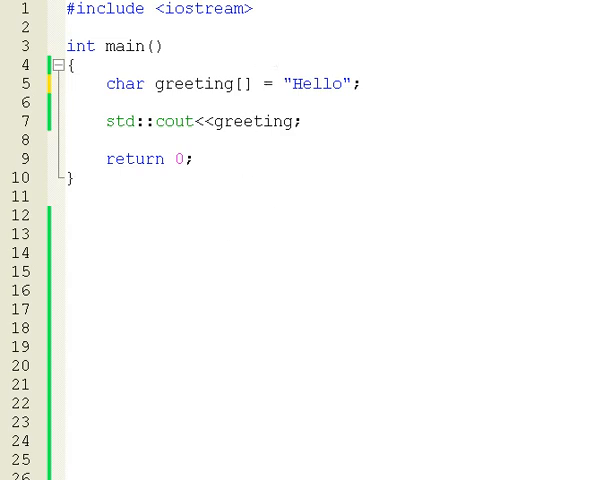
Step: Copy #include <cstring> from the commented notes and paste it under <iostream>
scroll("down", 3)
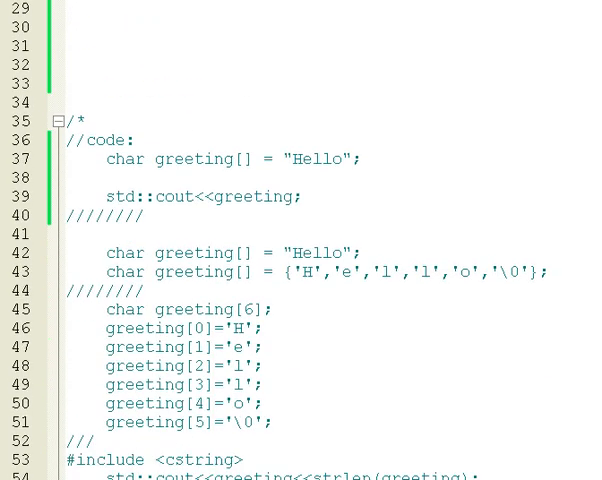
scroll("down", 3)
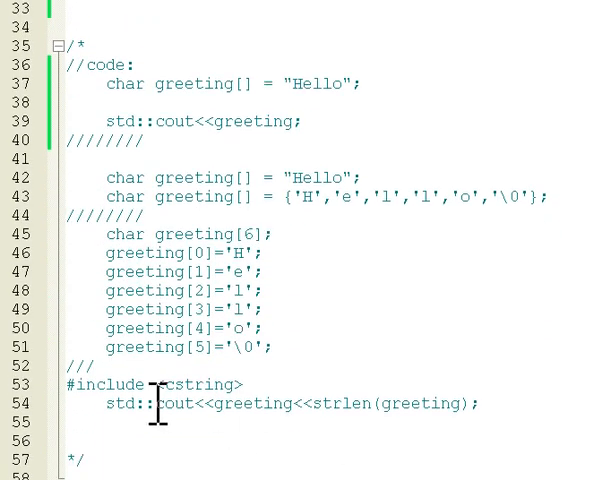
left_click_drag(150, 385, 475, 403)
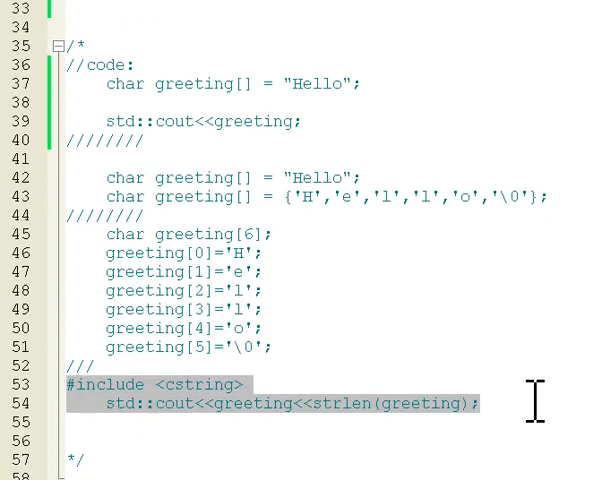
scroll("up", 3)
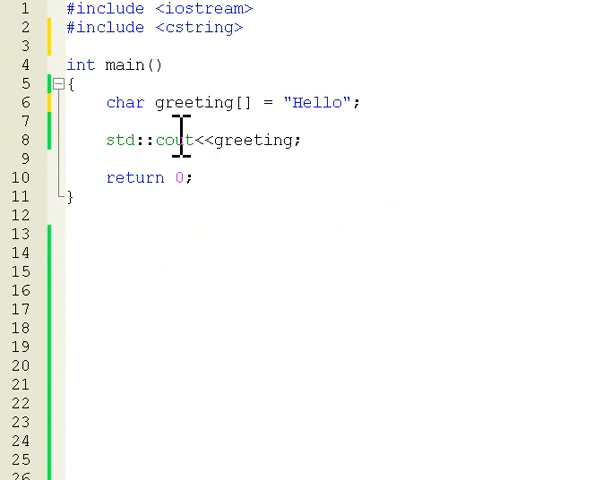
Step: Append <<strlen(greeting) to the cout line, pointing out strlen, greeting and "Hello"
type("<<strlen(greeting)")
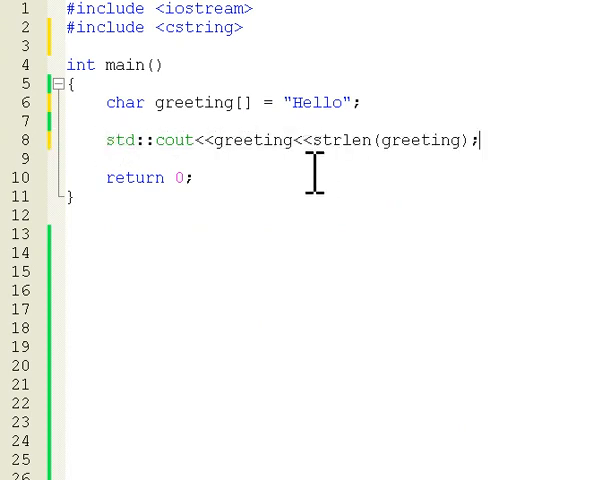
double_click(342, 140)
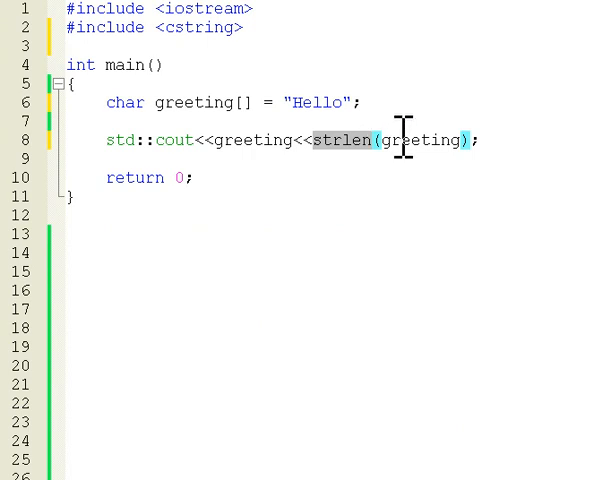
double_click(252, 140)
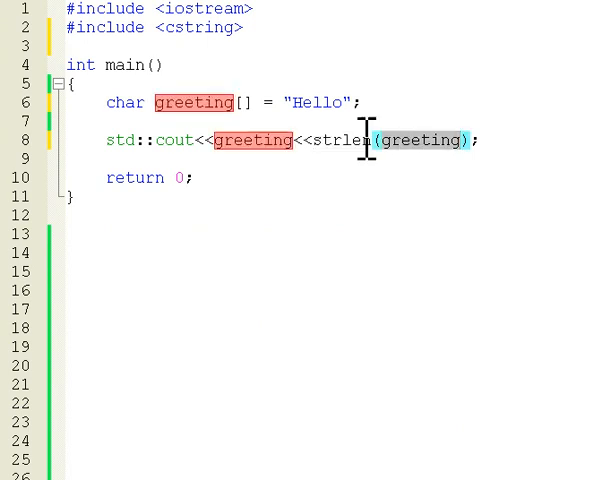
left_click(300, 102)
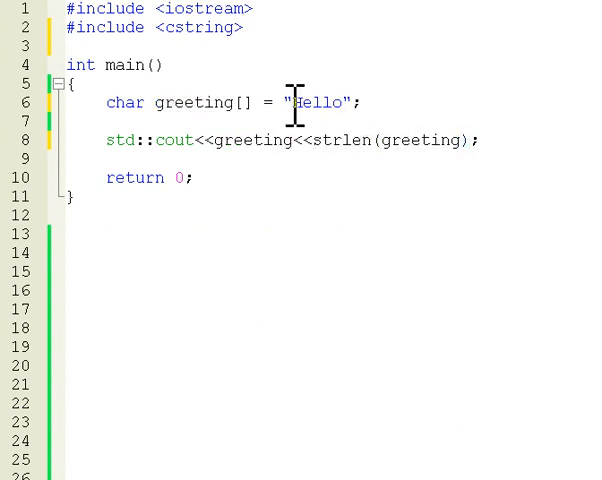
double_click(320, 102)
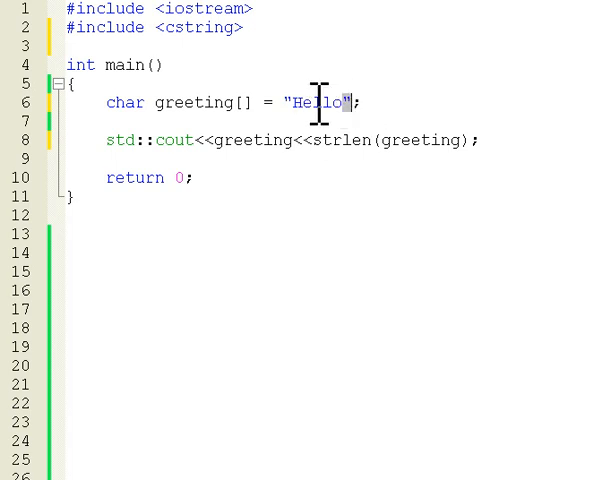
double_click(320, 102)
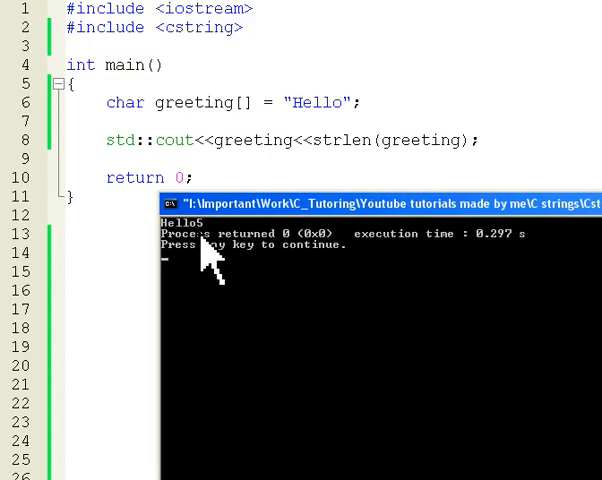
mouse_move(210, 248)
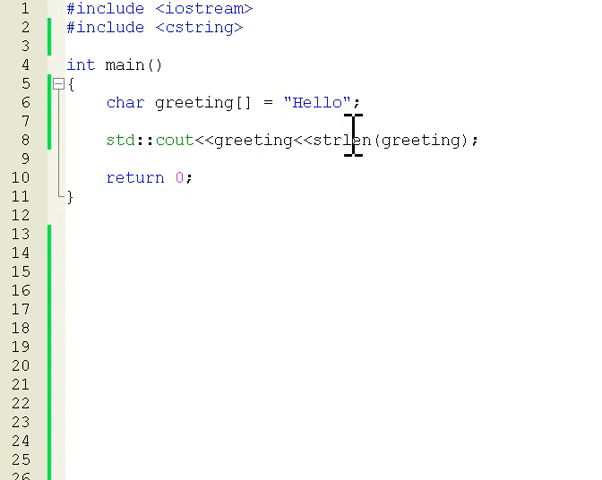
type("\\0")
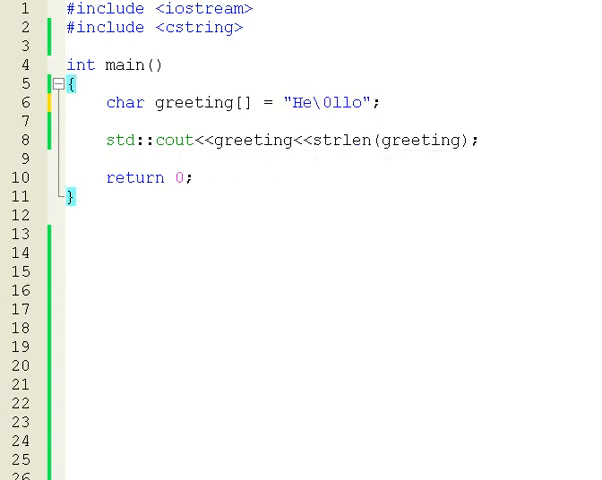
mouse_move(219, 125)
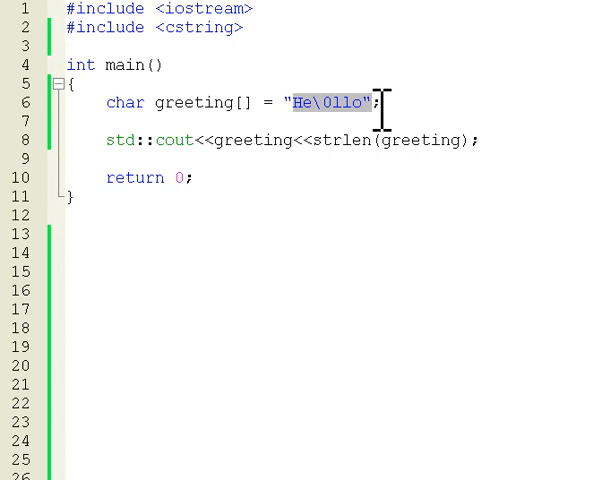
left_click(312, 102)
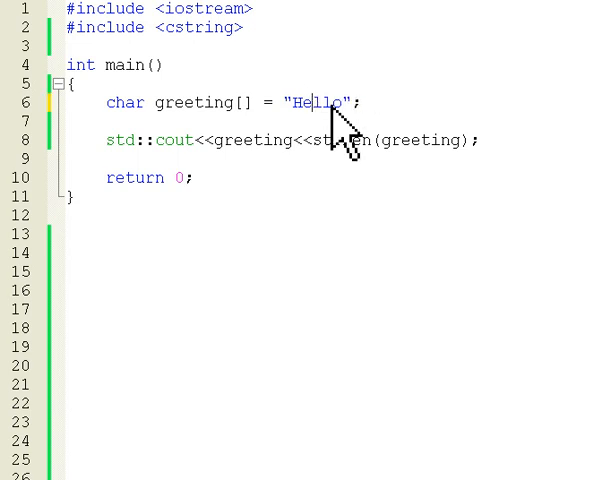
mouse_move(357, 103)
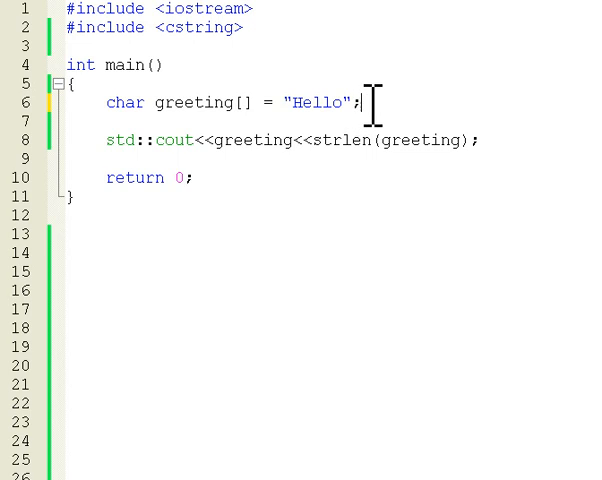
Step: Demonstrate '\0' on a new line, then insert \0 between "He" and "llo"
key("Return")
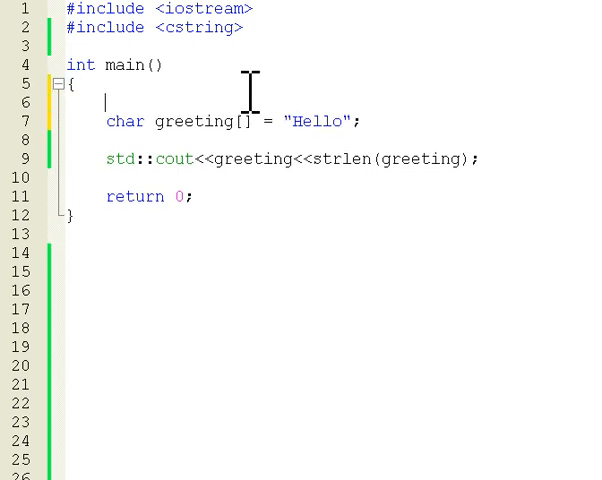
type("'")
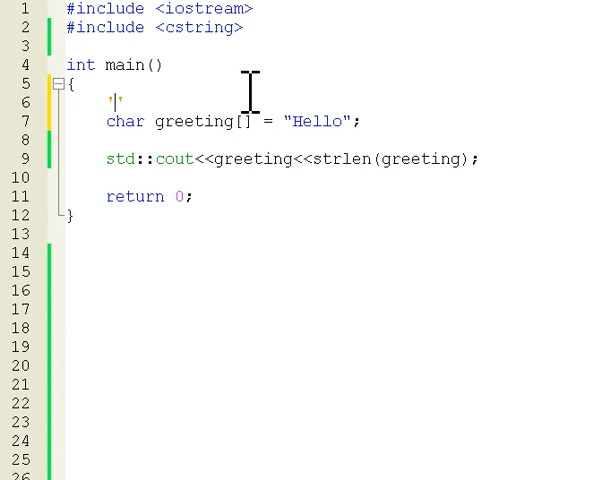
type("\\0")
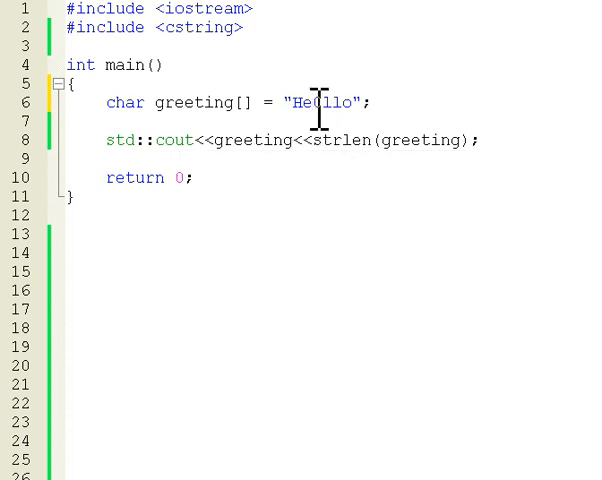
type("0")
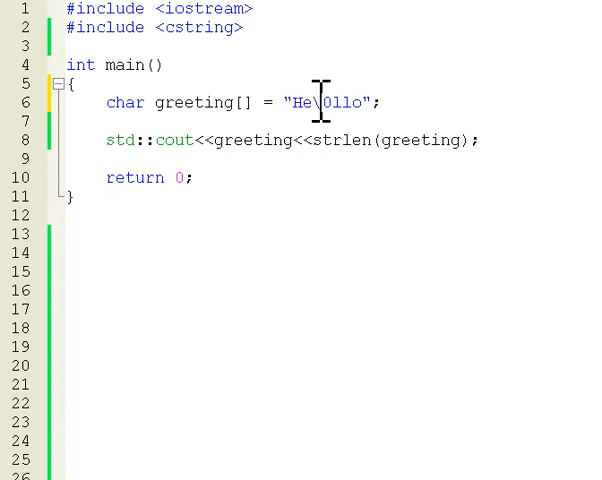